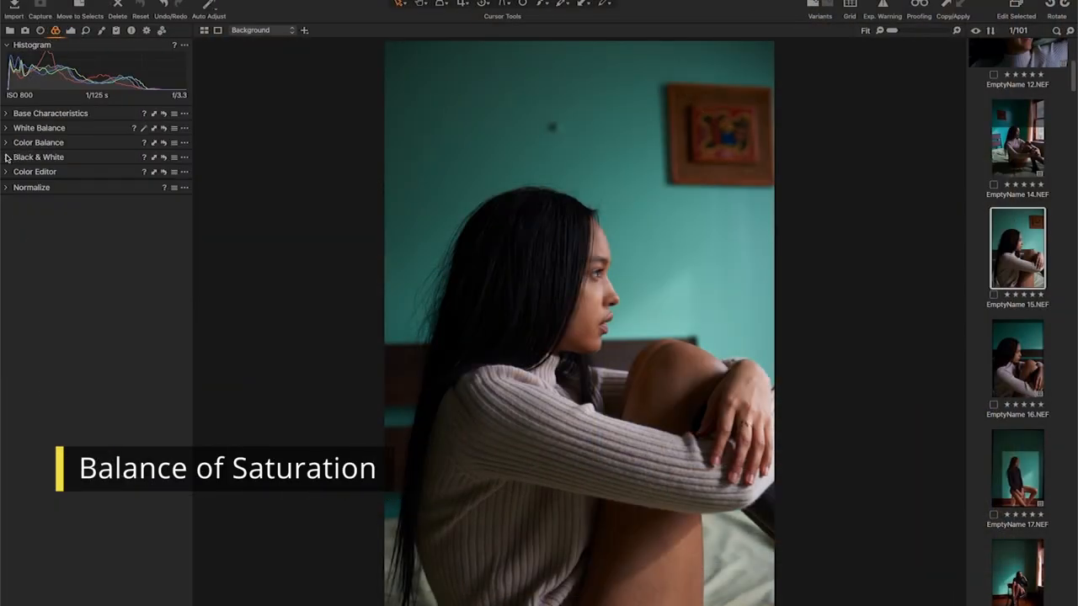
# - Expand the Black & White tool and enable Black & White conversion
pyautogui.click(38, 158)
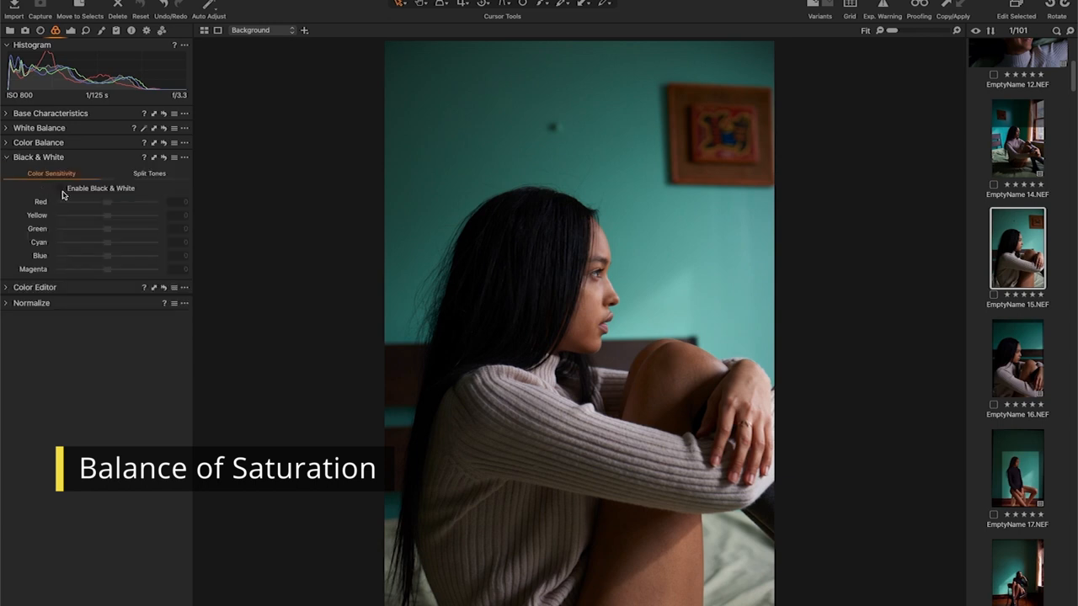
pyautogui.click(66, 198)
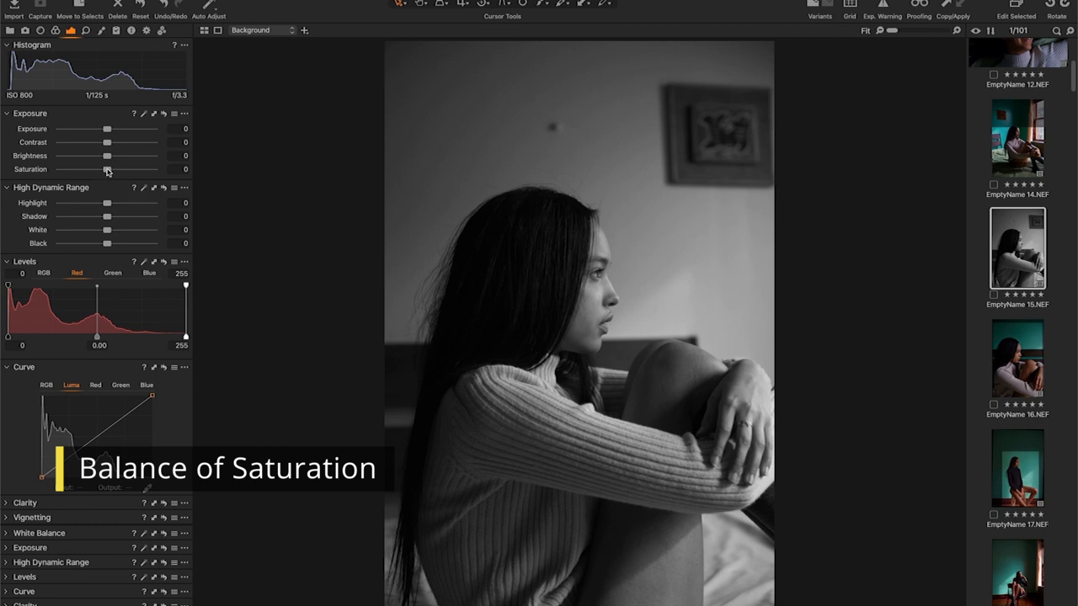
# - Push saturation to maximum, then settle it at a subtle 9
pyautogui.moveTo(107, 170); pyautogui.dragTo(263, 303)
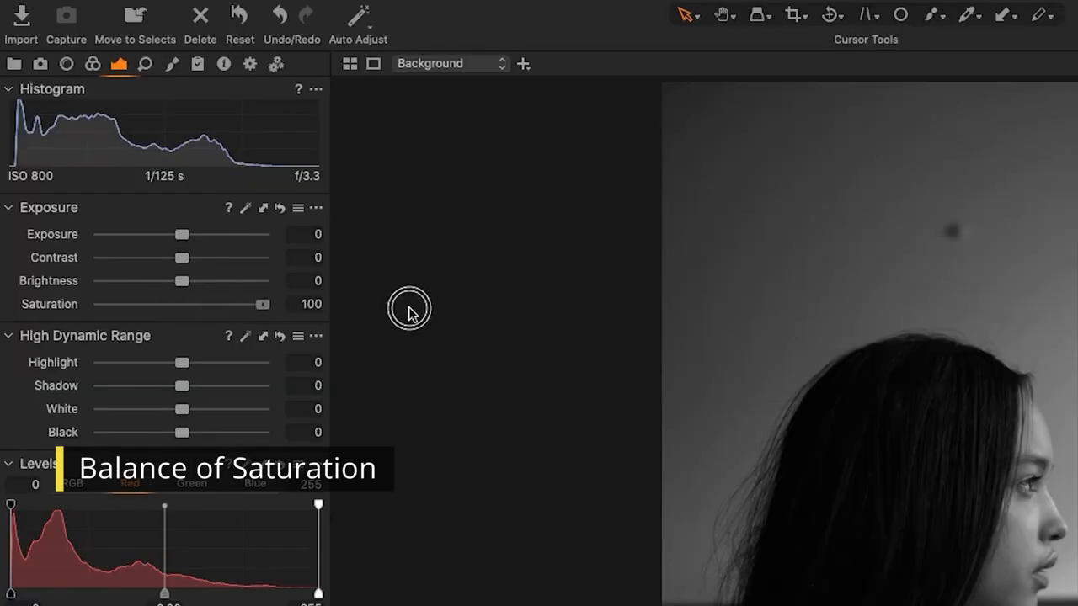
pyautogui.moveTo(263, 304); pyautogui.dragTo(100, 303)
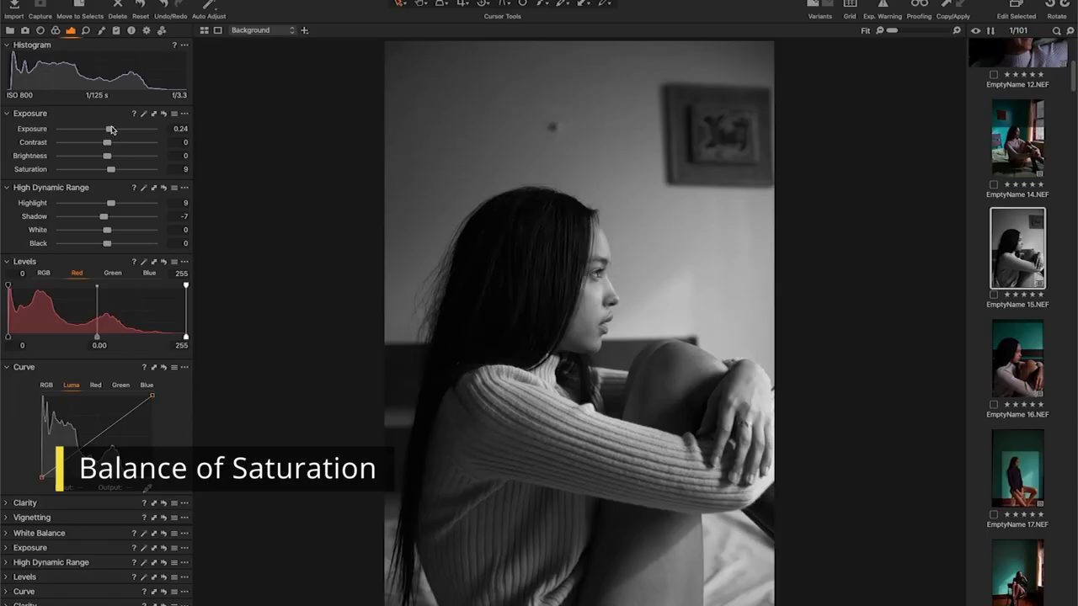
# - Adjust the Contrast slider up and back down, settling contrast at 7
pyautogui.moveTo(105, 141); pyautogui.dragTo(108, 141)
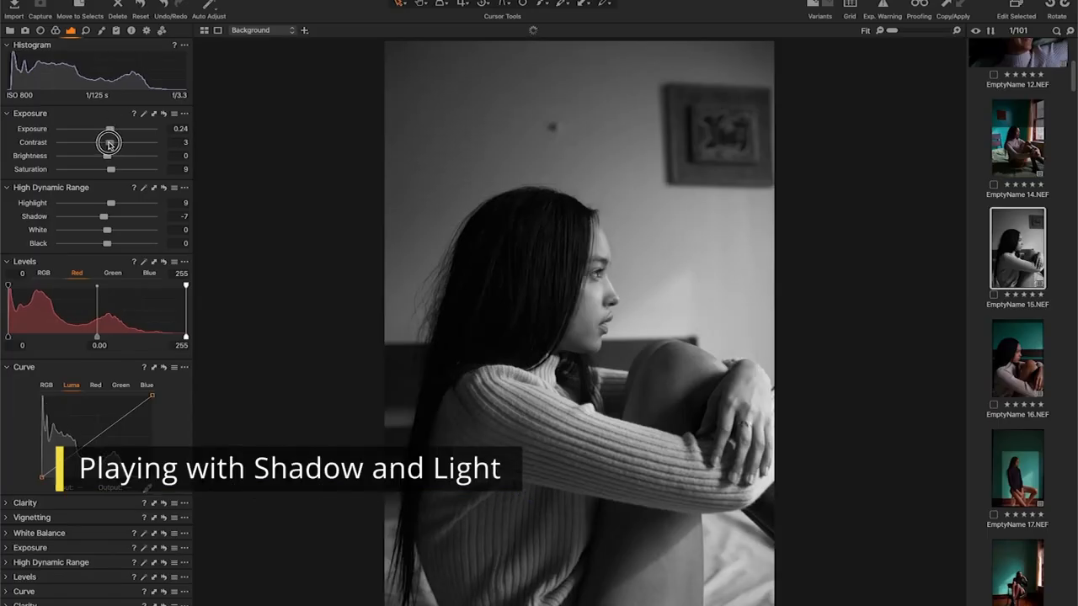
pyautogui.moveTo(89, 142); pyautogui.dragTo(110, 142)
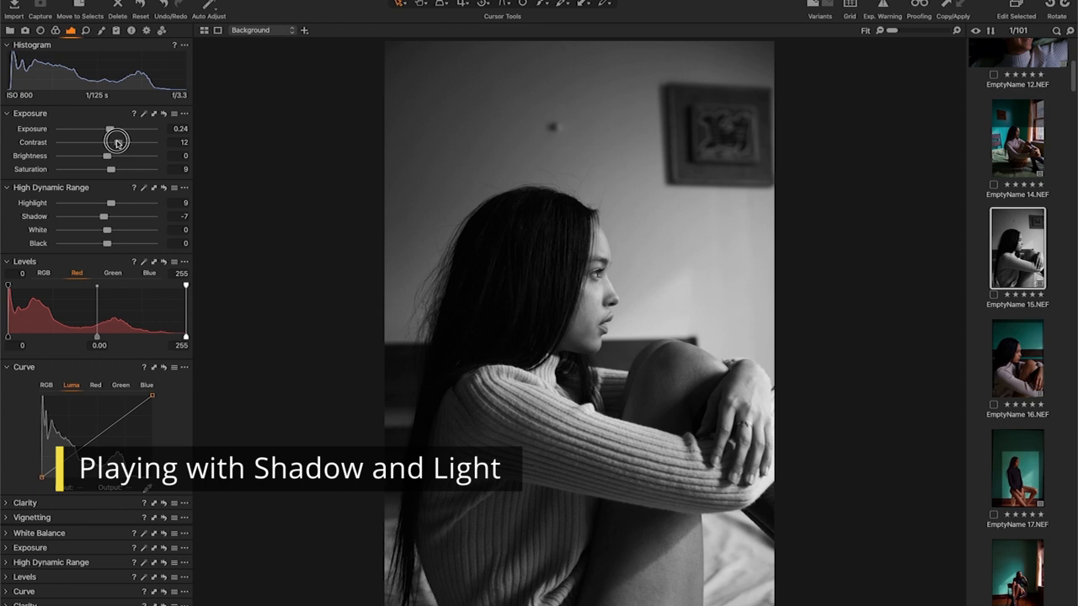
pyautogui.moveTo(150, 141); pyautogui.dragTo(112, 141)
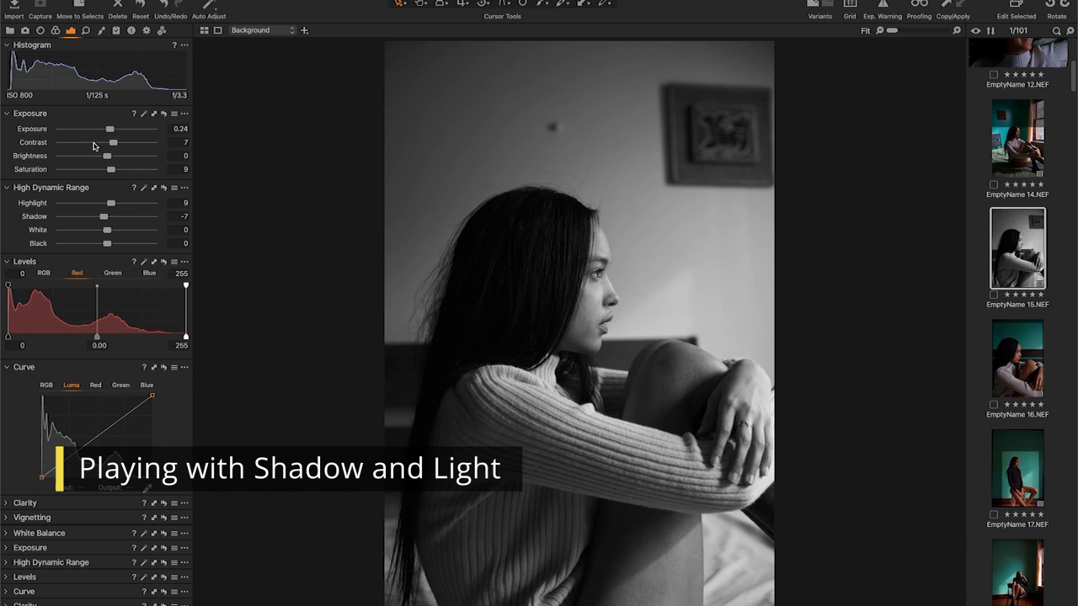
pyautogui.moveTo(114, 204)
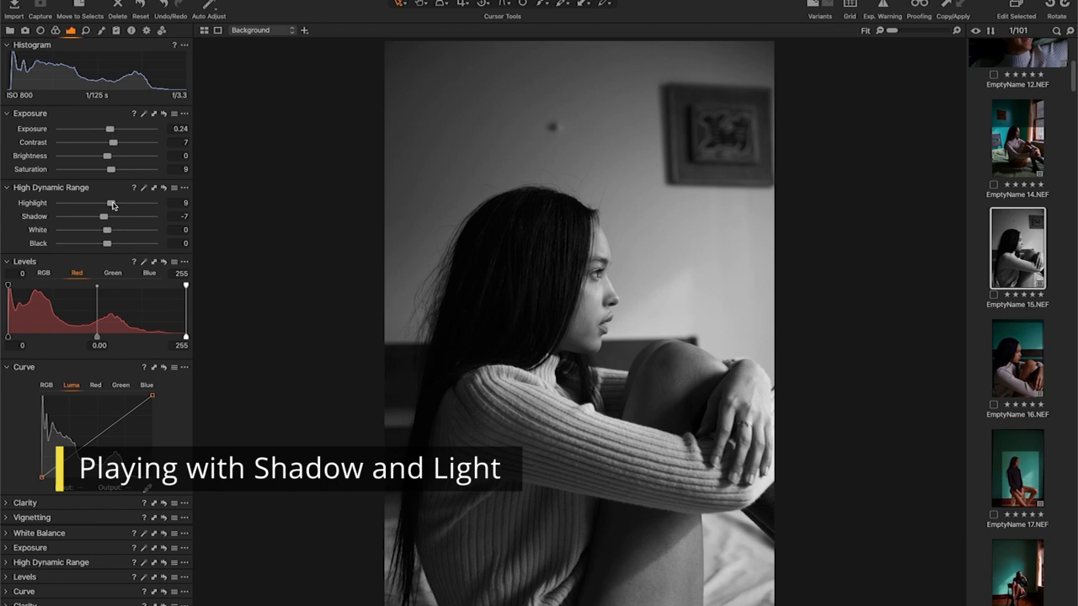
pyautogui.moveTo(110, 203); pyautogui.dragTo(124, 203)
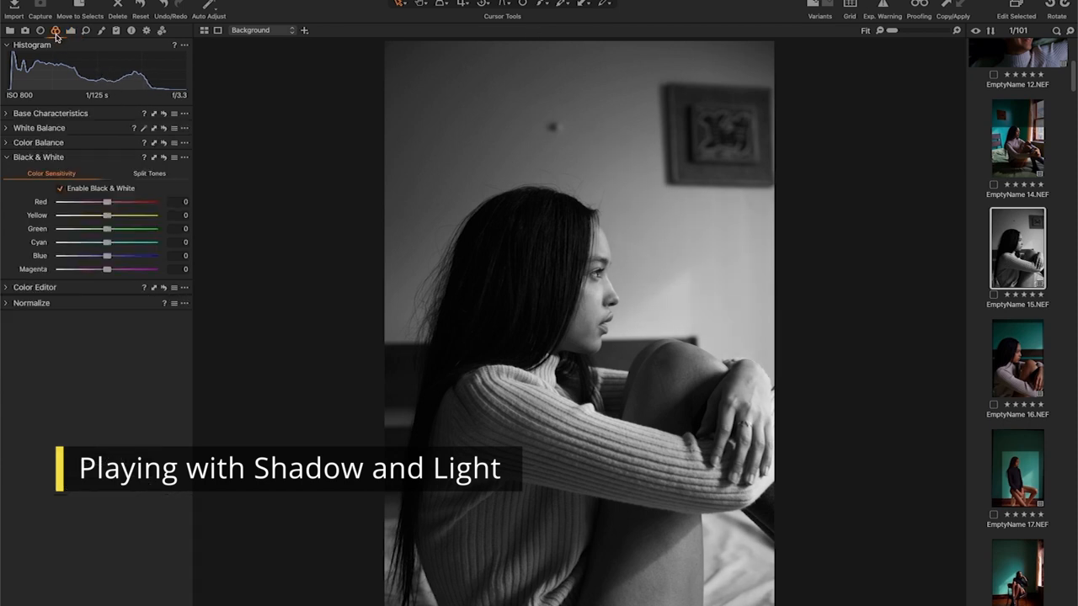
# - Raise the Yellow channel to maximum, then bring it back down to 38
pyautogui.moveTo(106, 215); pyautogui.dragTo(114, 214)
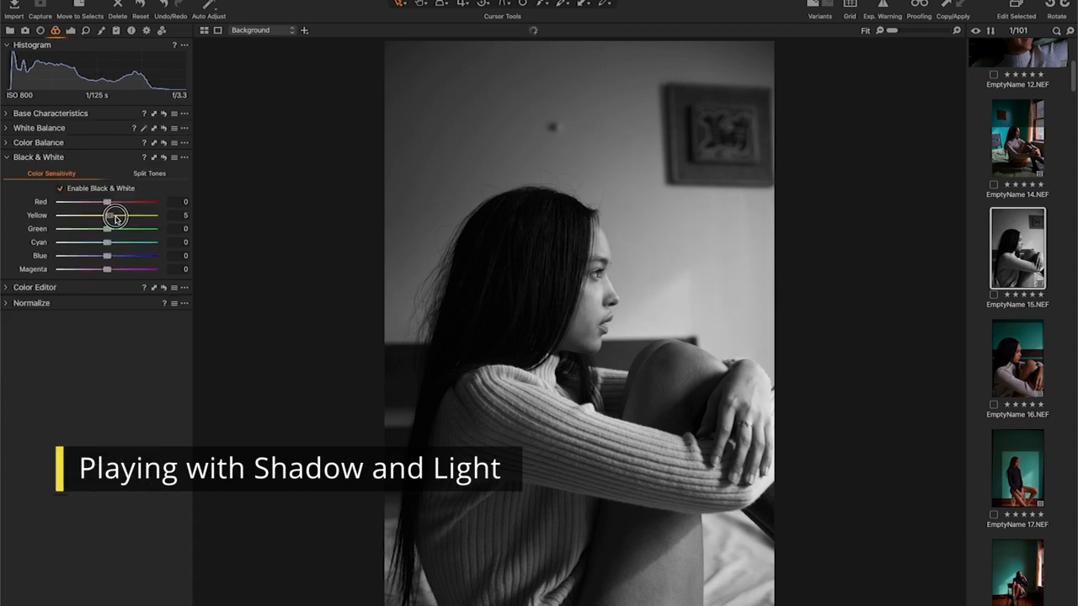
pyautogui.moveTo(107, 216); pyautogui.dragTo(153, 216)
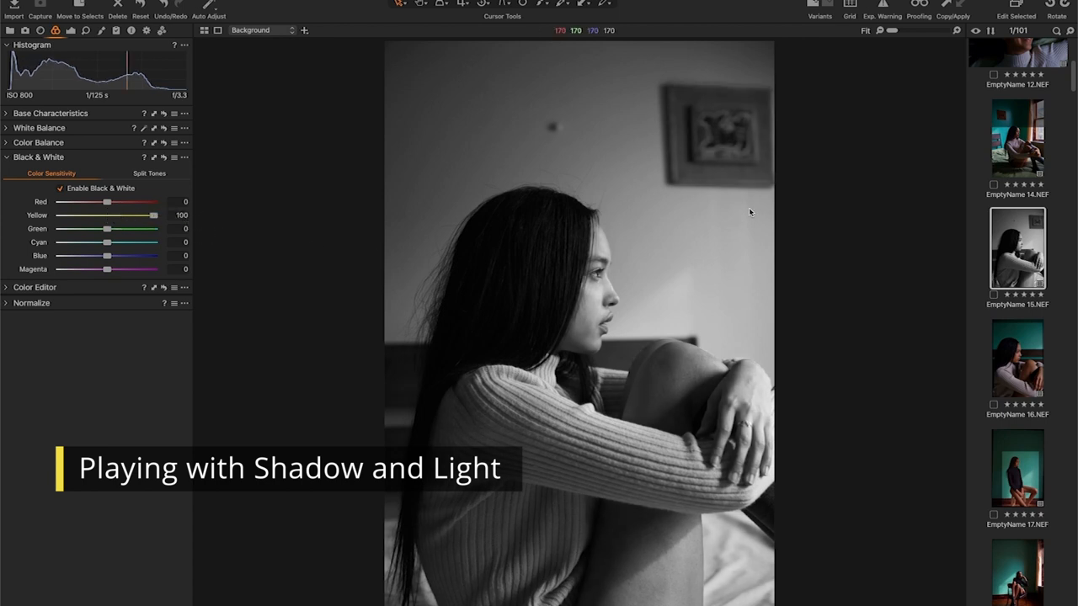
pyautogui.moveTo(783, 169)
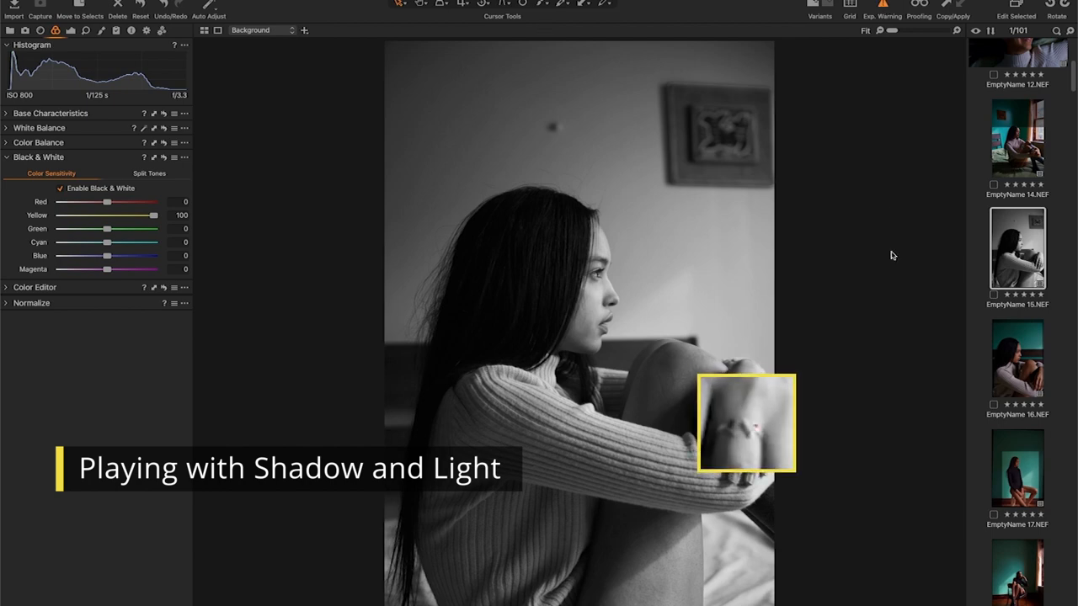
pyautogui.moveTo(154, 216)
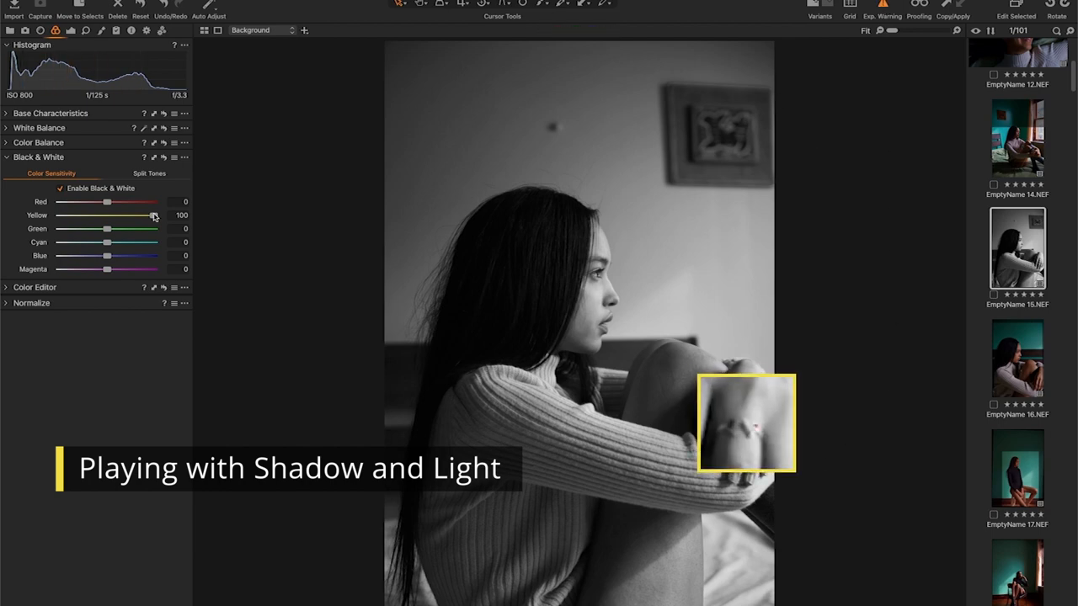
pyautogui.moveTo(157, 215); pyautogui.dragTo(124, 215)
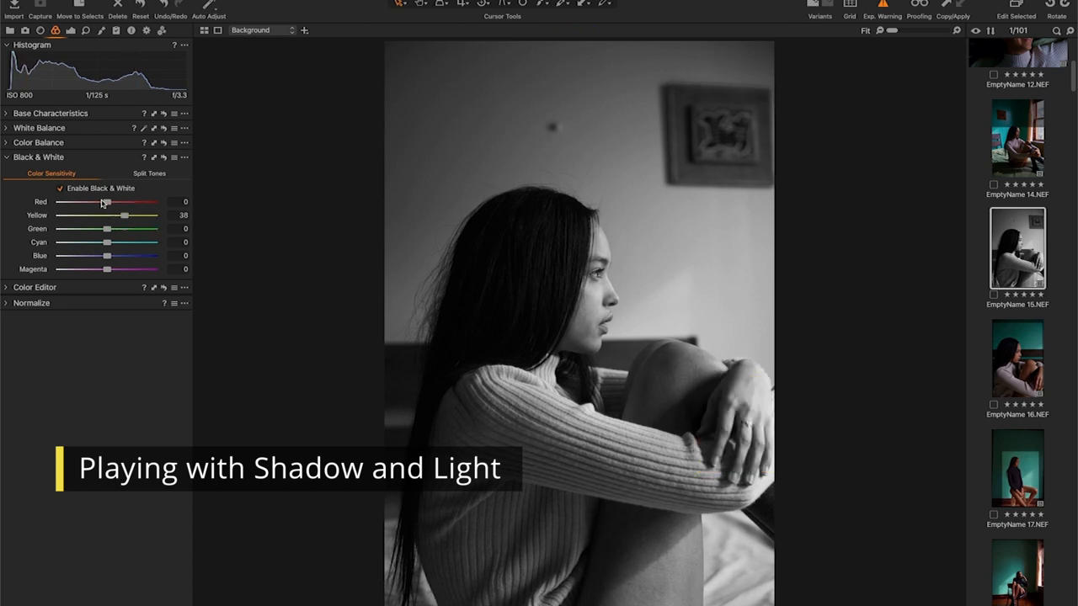
# - Drop the Red channel to -36, then ease it back to -16
pyautogui.moveTo(105, 202); pyautogui.dragTo(84, 202)
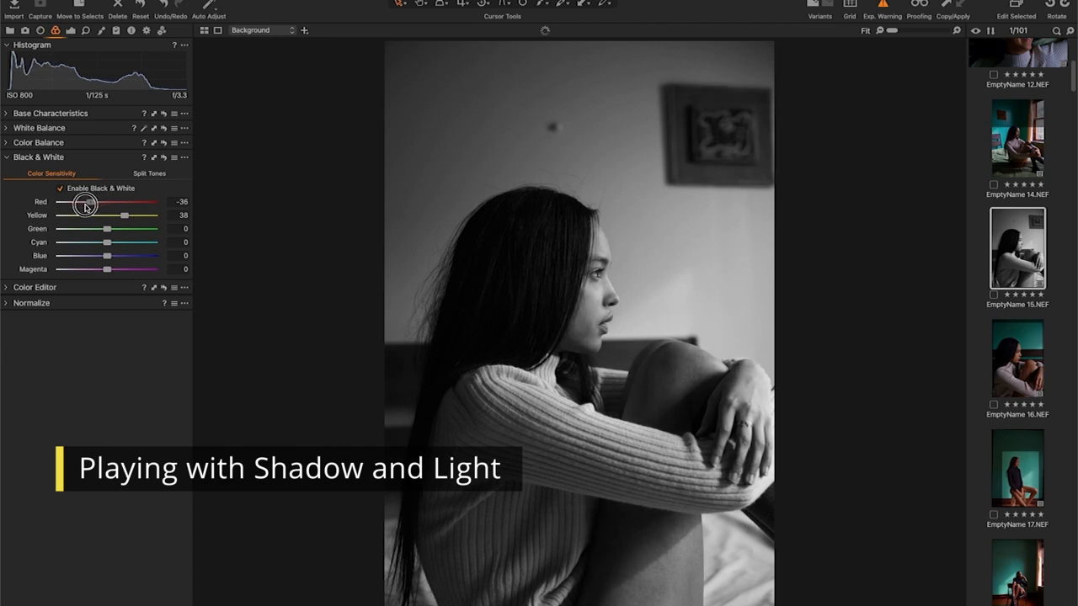
pyautogui.moveTo(82, 202); pyautogui.dragTo(97, 202)
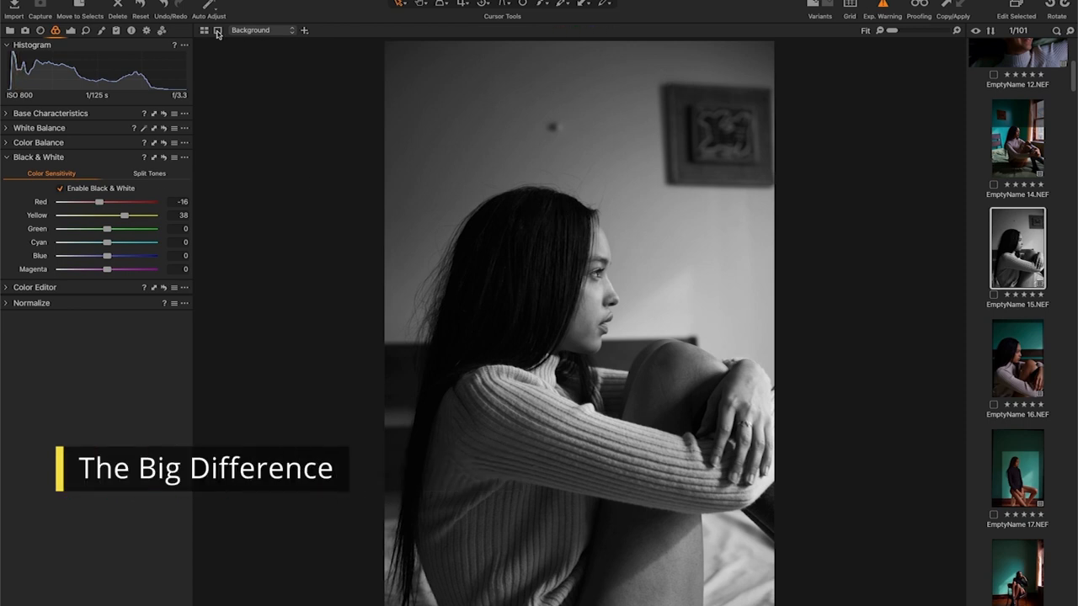
pyautogui.click(58, 188)
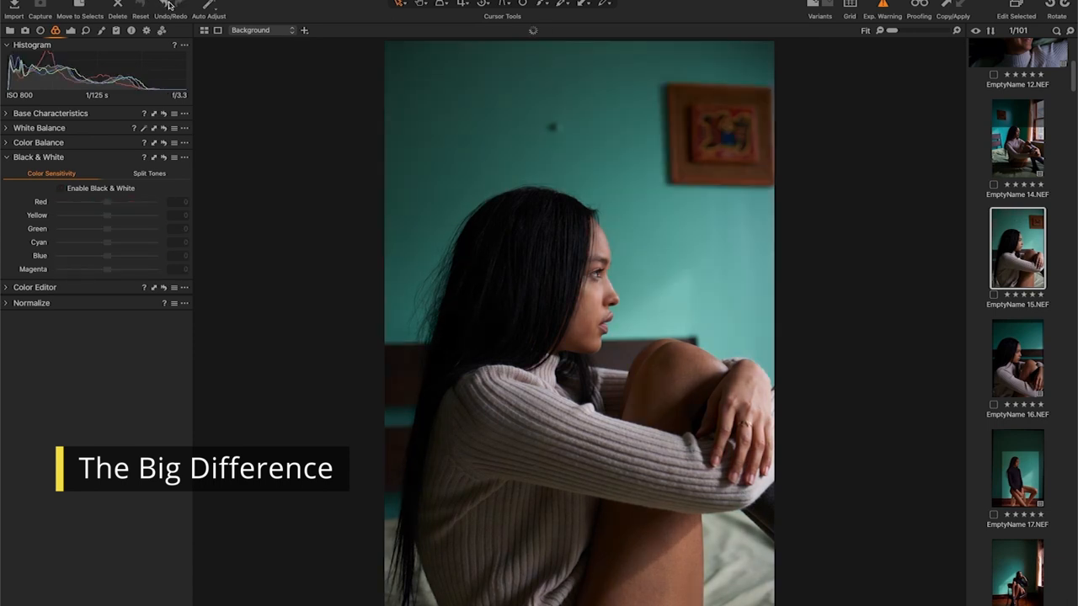
pyautogui.click(60, 187)
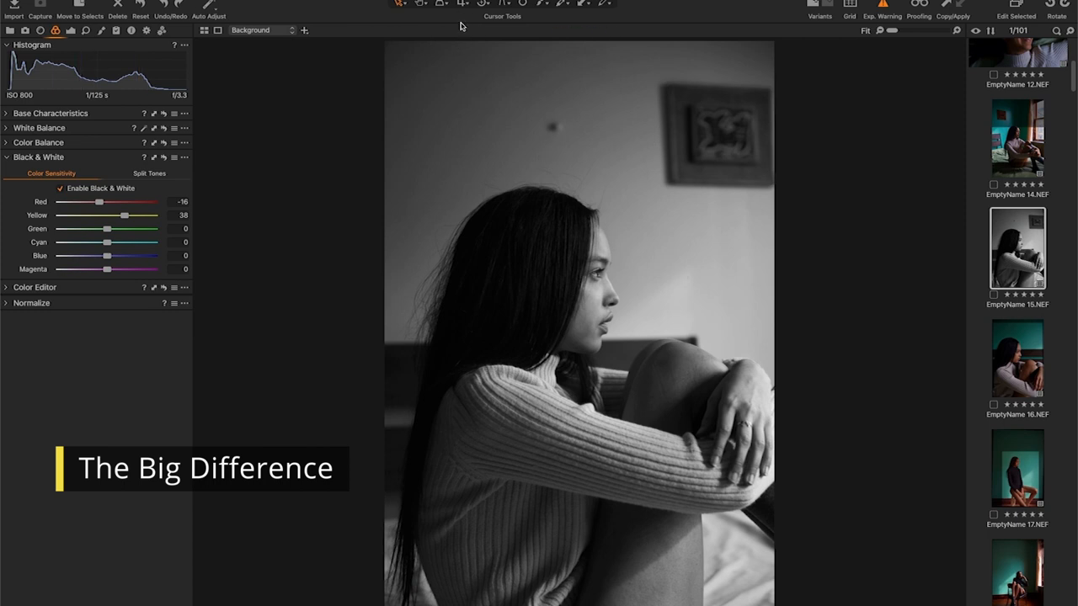
pyautogui.moveTo(98, 202); pyautogui.dragTo(93, 202)
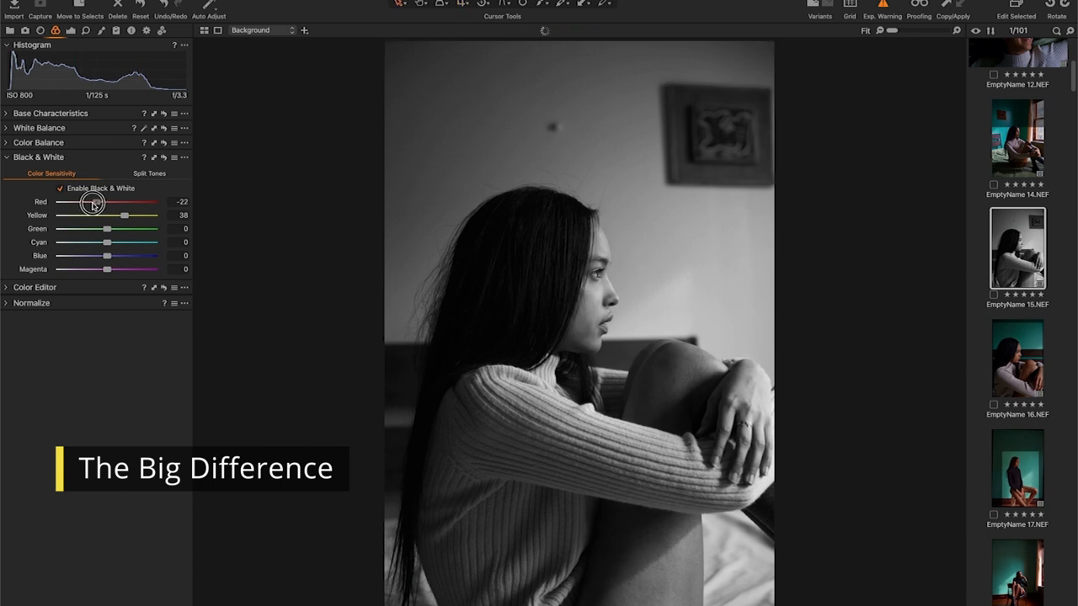
pyautogui.moveTo(88, 202); pyautogui.dragTo(87, 199)
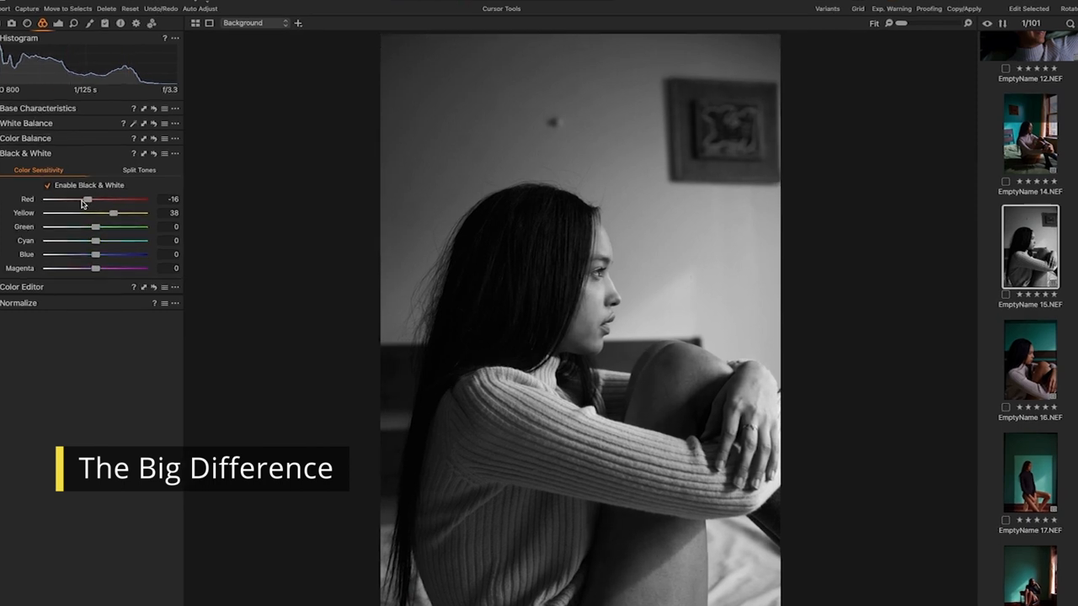